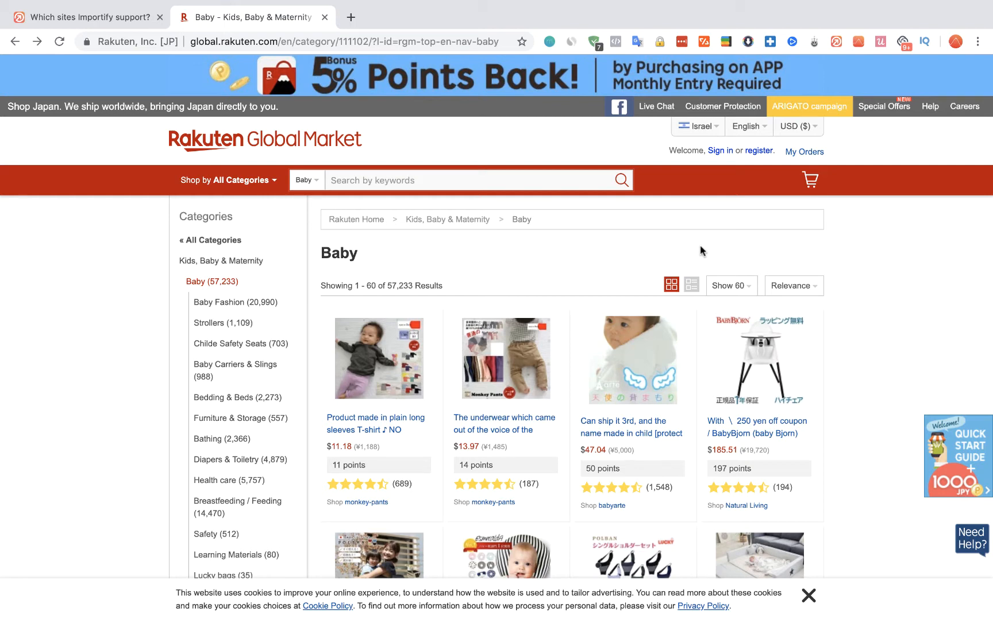
# Step: Open the monkey-pants plain long-sleeve baby T-shirt listing from the Baby category results
pyautogui.click(380, 359)
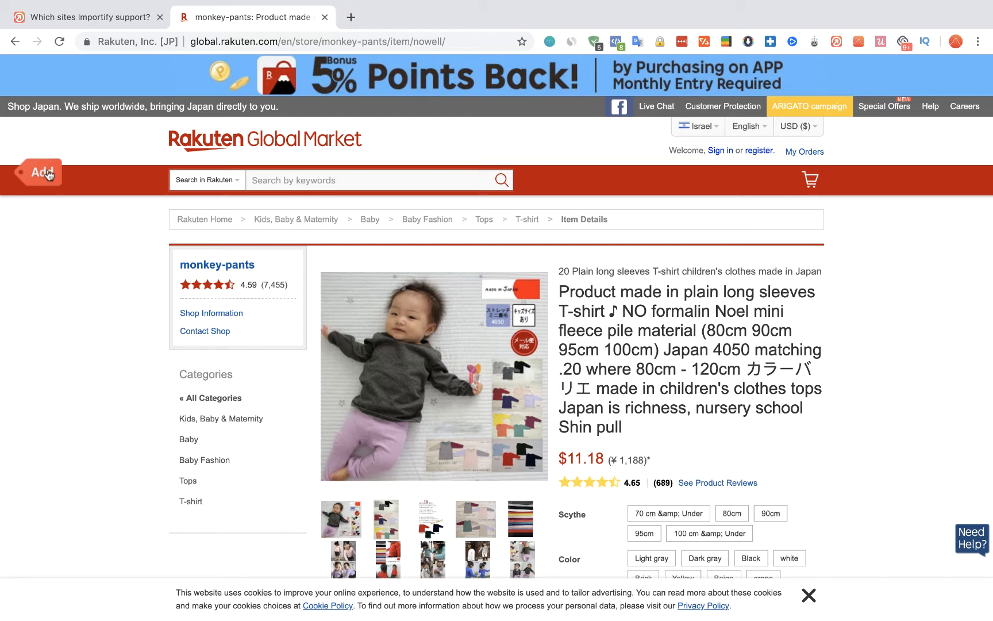
# Step: Start the Importify import for this T-shirt and review its Pricing (cost 11.18, price 211.99) and Variants
pyautogui.click(36, 171)
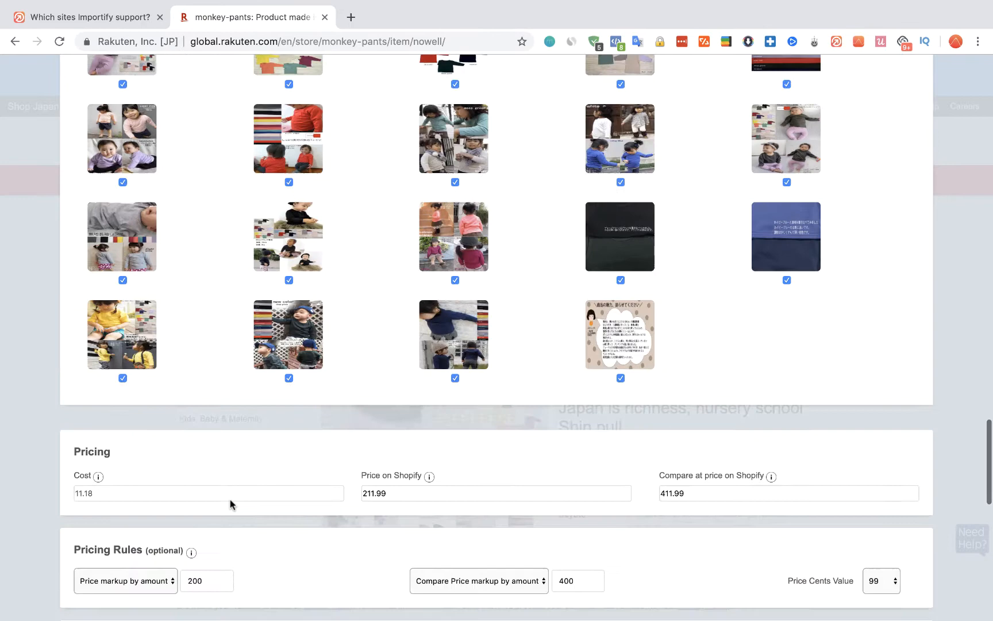
pyautogui.scroll(-3)
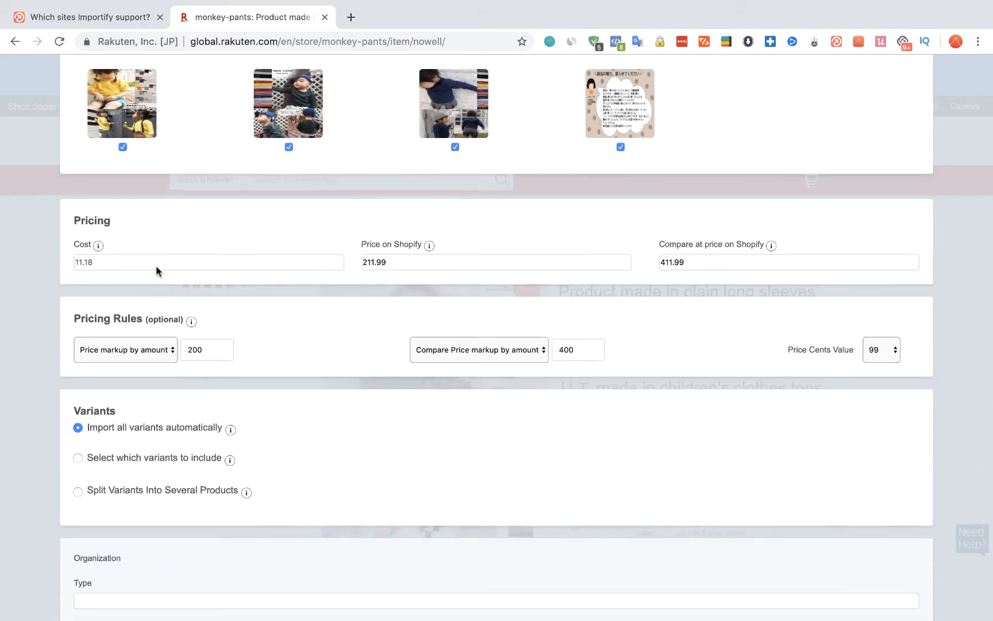
pyautogui.scroll(-3)
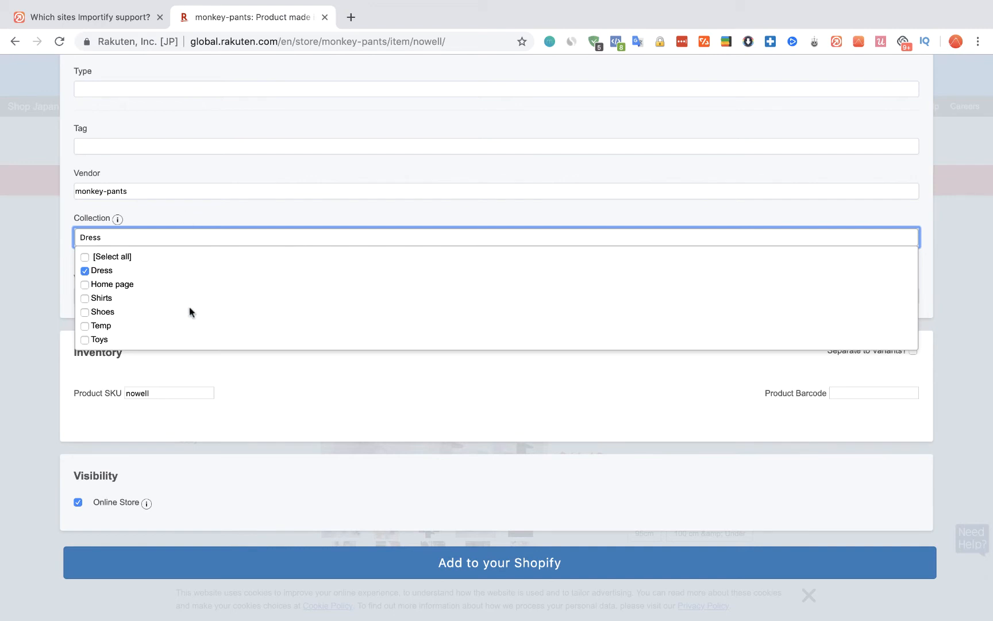
# Step: Assign the T-shirt to the Dress collection, keeping vendor monkey-pants and Online Store visibility on
pyautogui.click(215, 219)
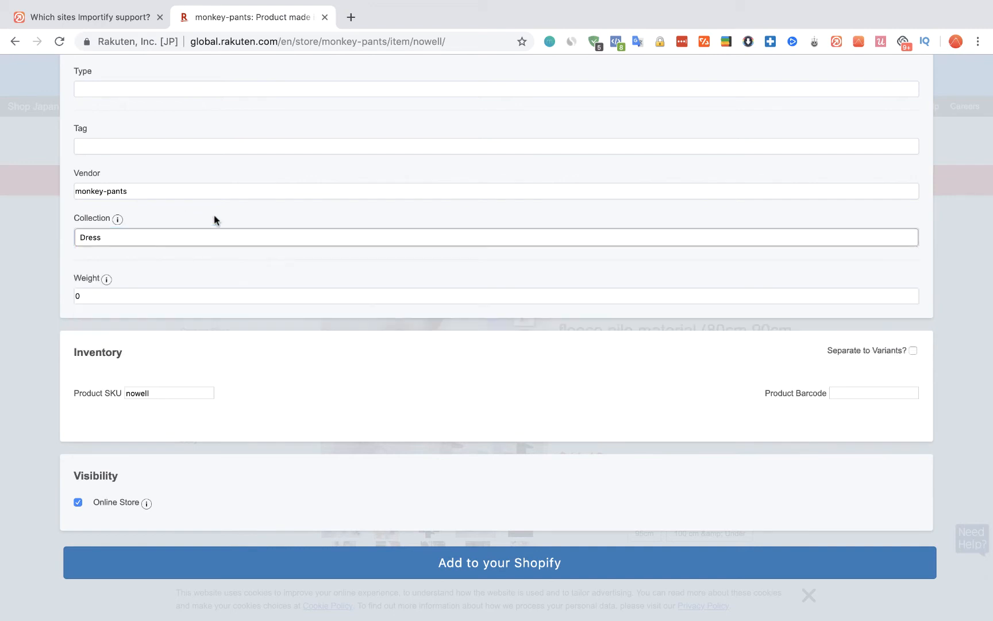
pyautogui.moveTo(471, 545)
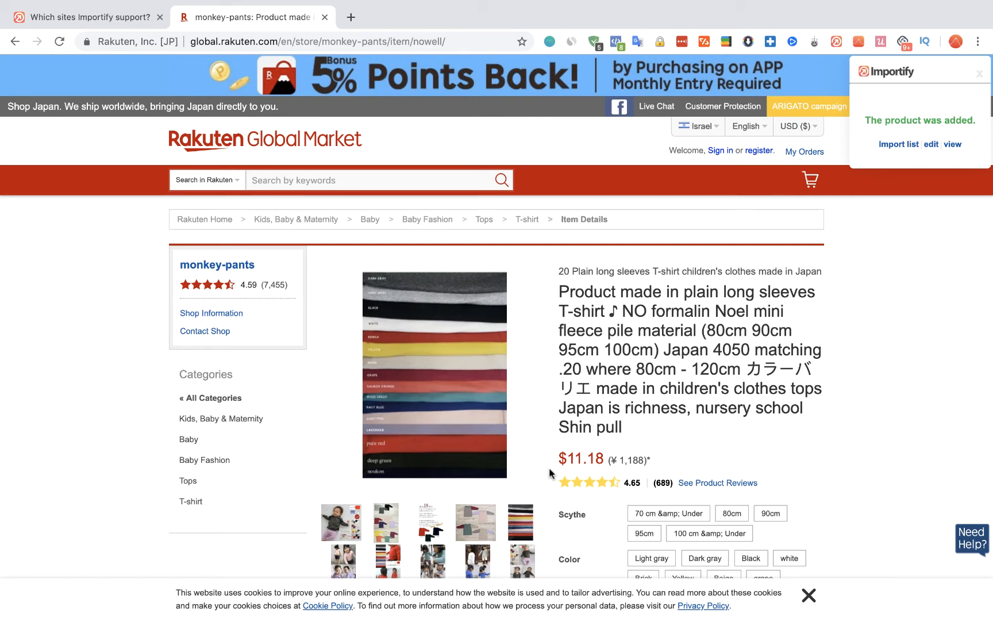
pyautogui.moveTo(929, 152)
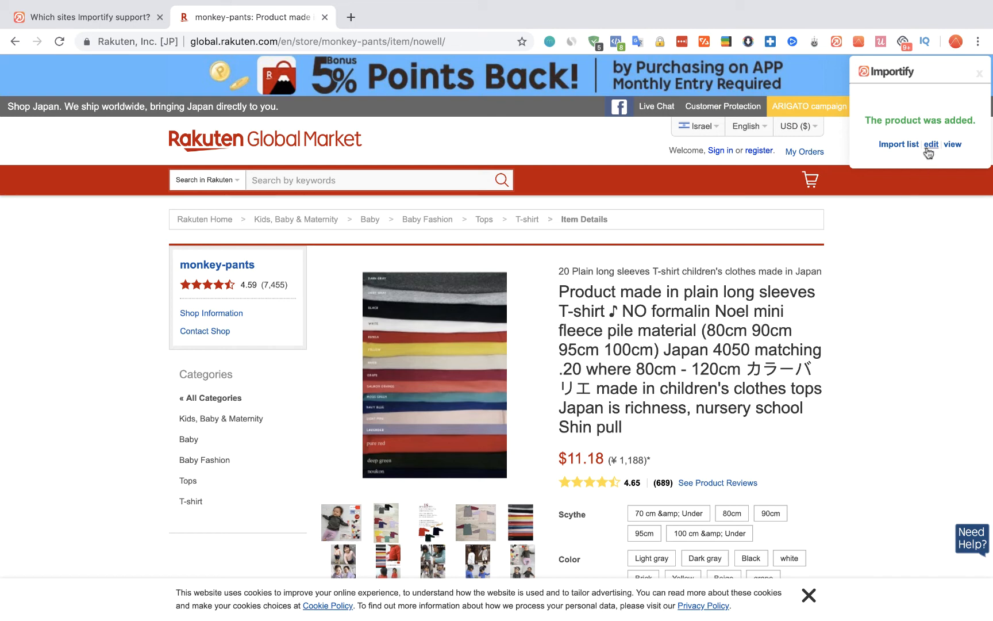
# Step: Follow the 'product was added' notice's edit link to the T-shirt in Shopify admin
pyautogui.click(930, 145)
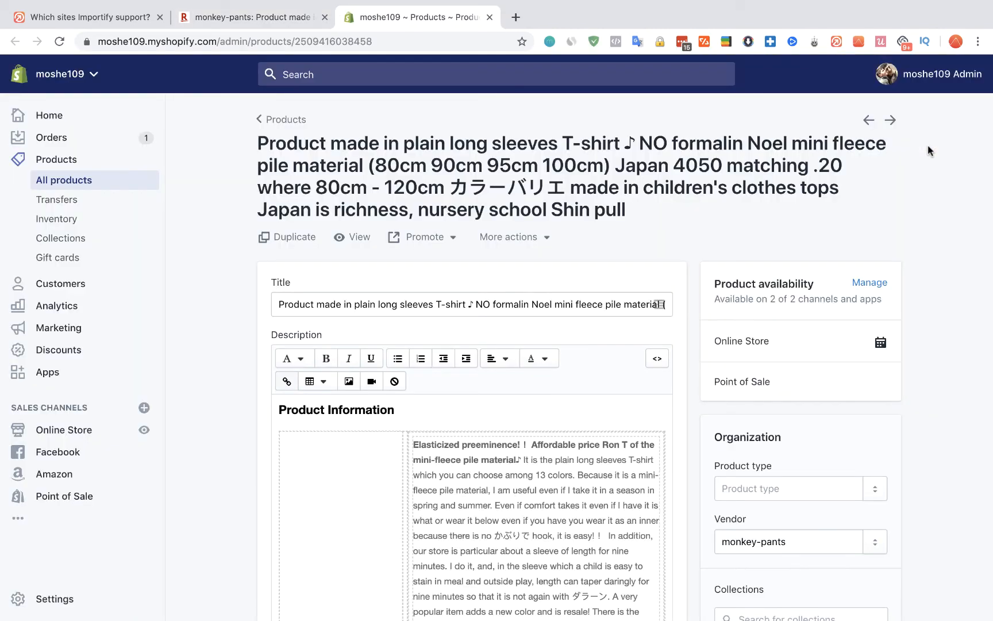
# Step: Review the imported T-shirt's Images and size and colour Variants in Shopify admin, returning to the top
pyautogui.scroll(-3)
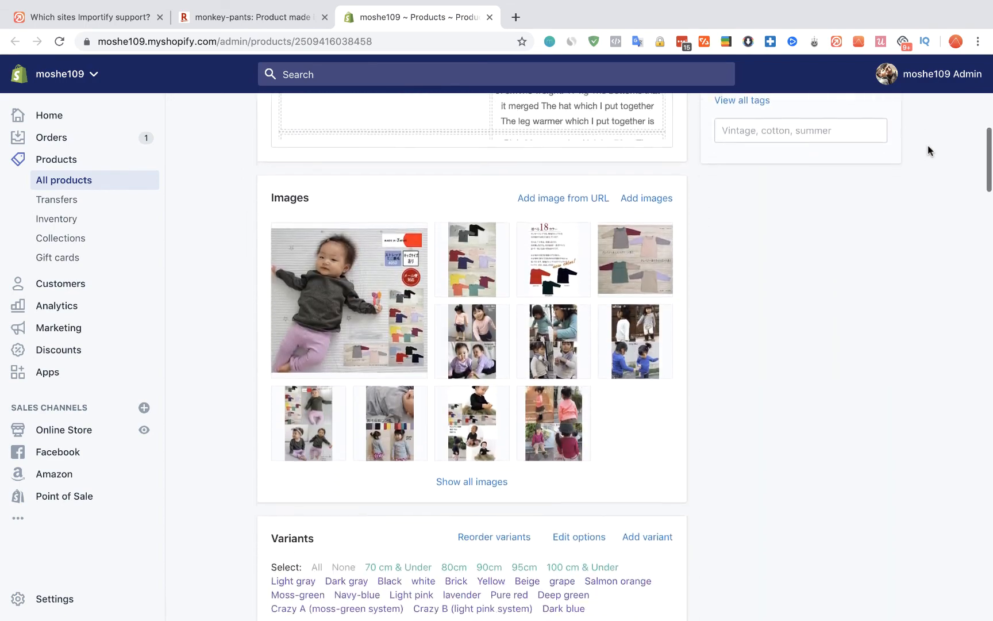
pyautogui.scroll(-3)
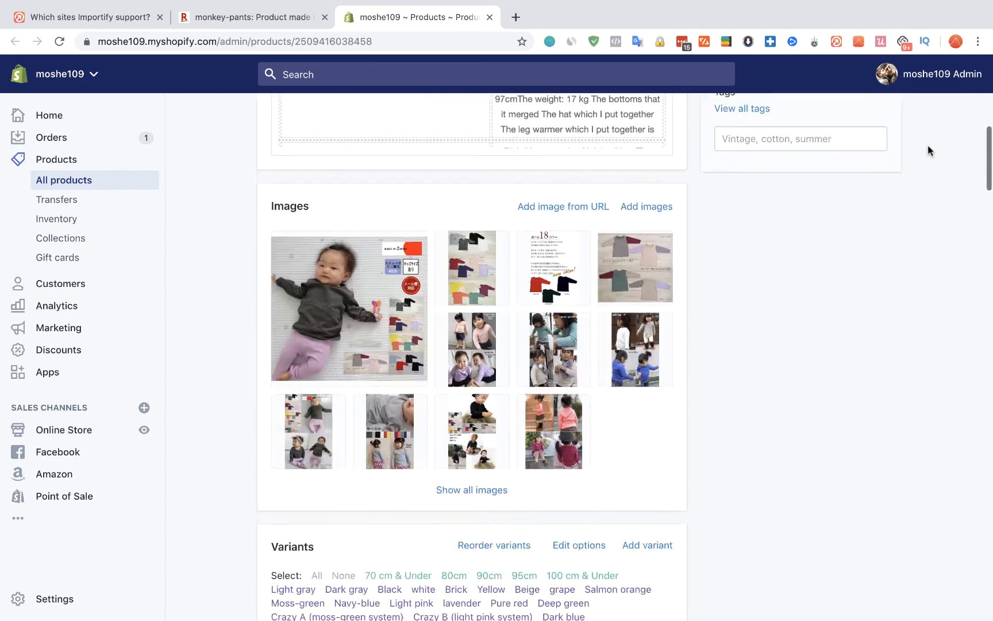
pyautogui.scroll(3)
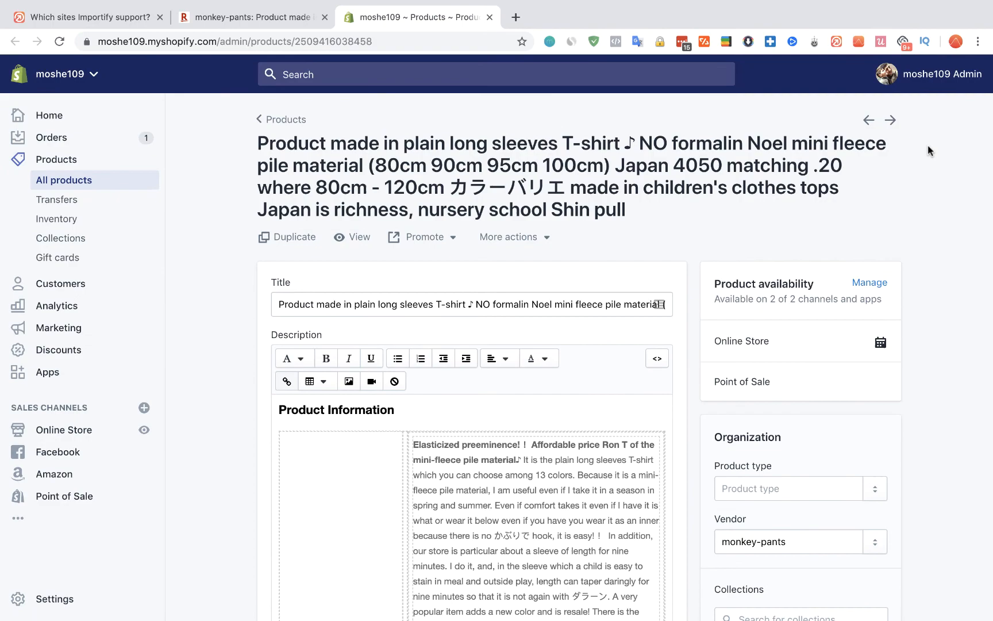